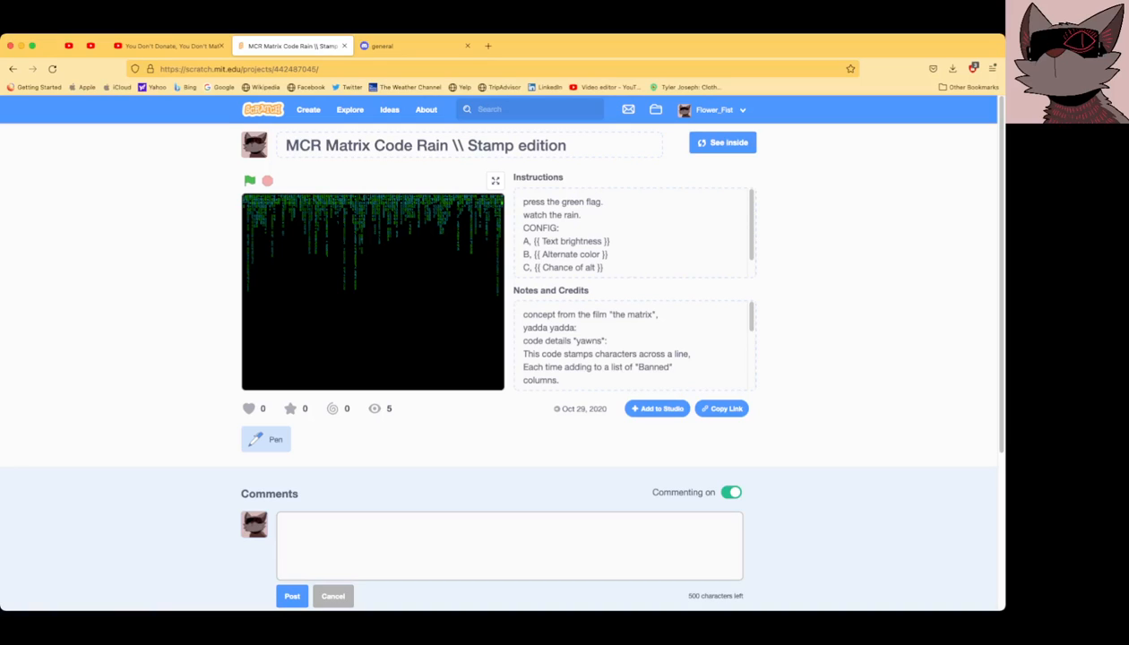
Step: Open the MCR Matrix Code Rain project's editor, briefly viewing the stage fullscreen
left_click(723, 143)
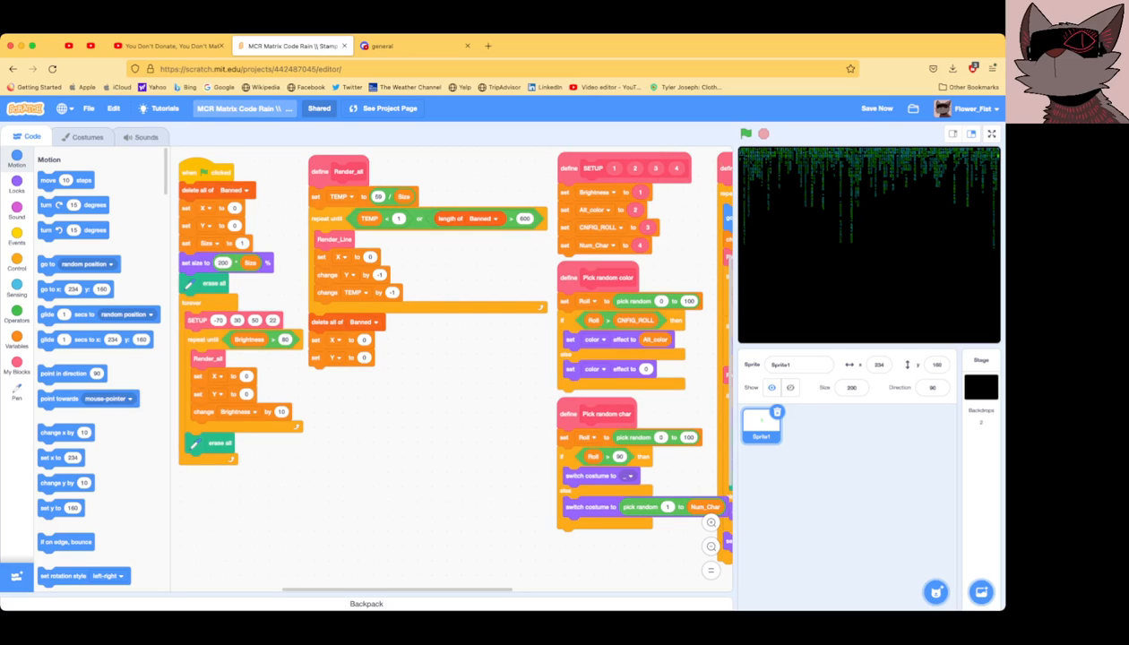
left_click(992, 133)
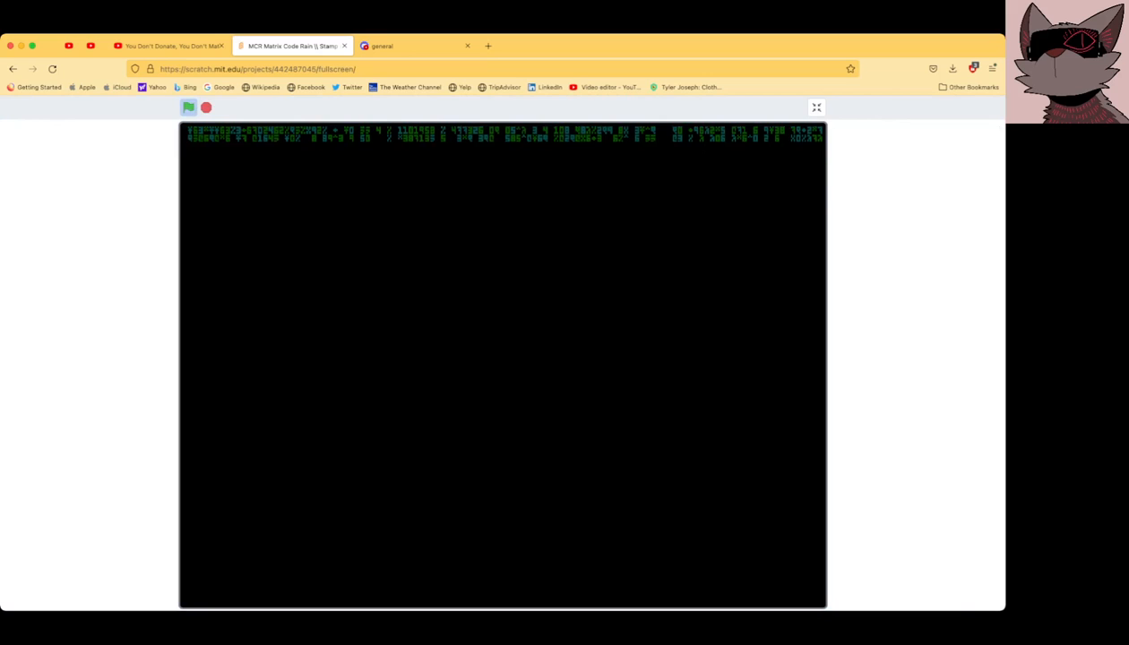
left_click(815, 107)
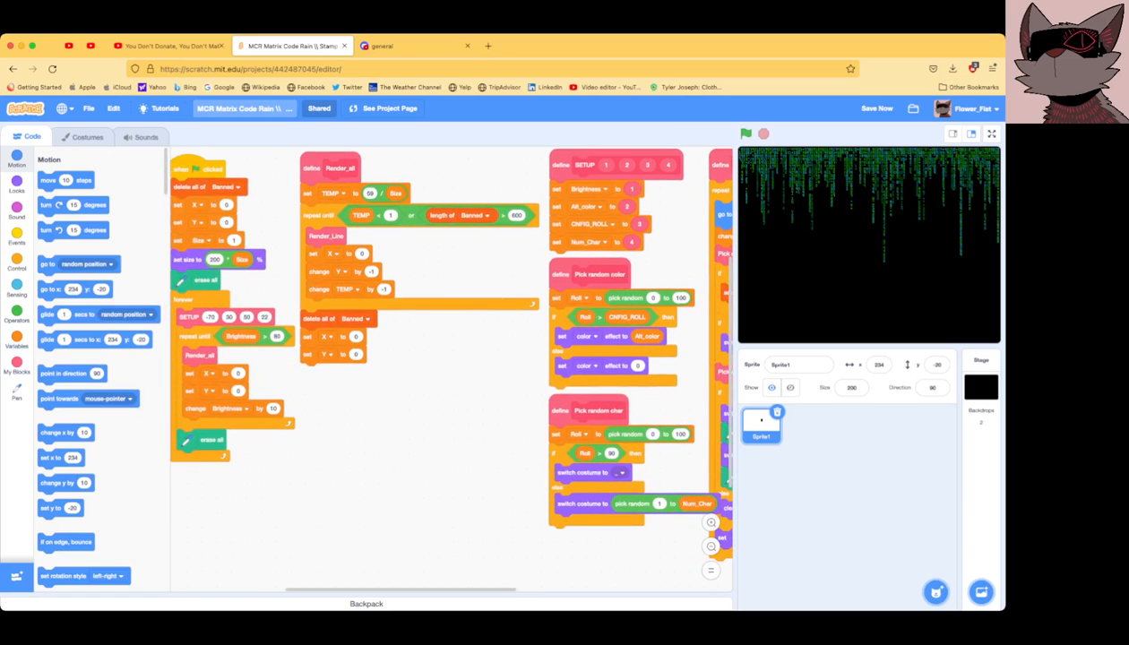
Step: Put a 'wait until key space pressed?' block inside the main repeat-until loop
left_click(16, 267)
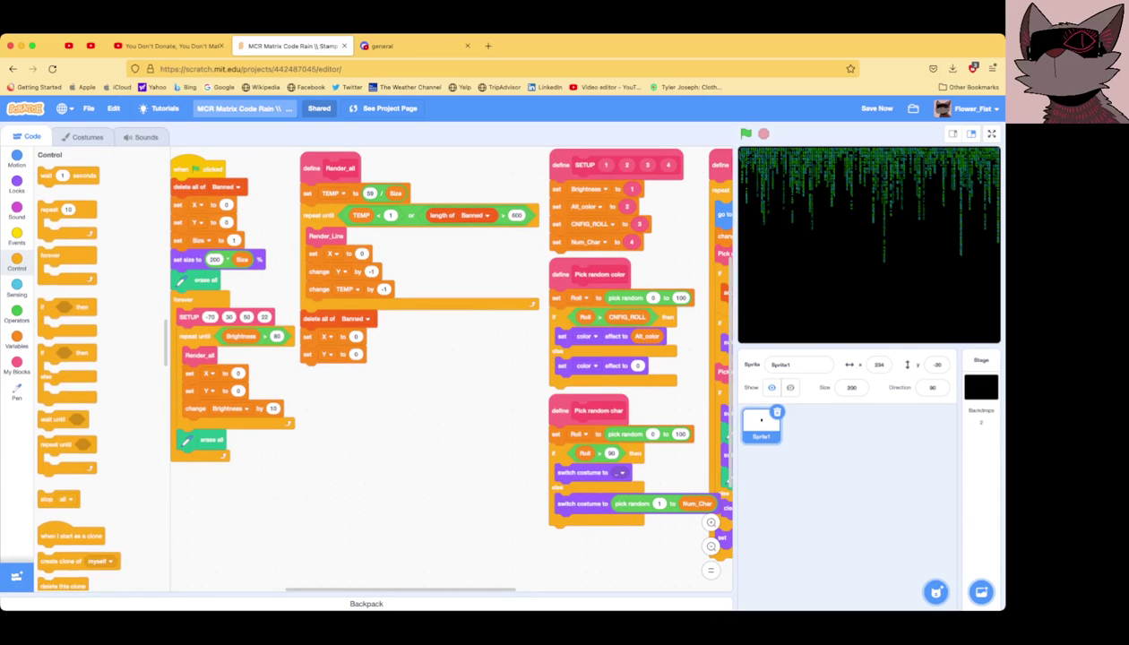
scroll("down", 3)
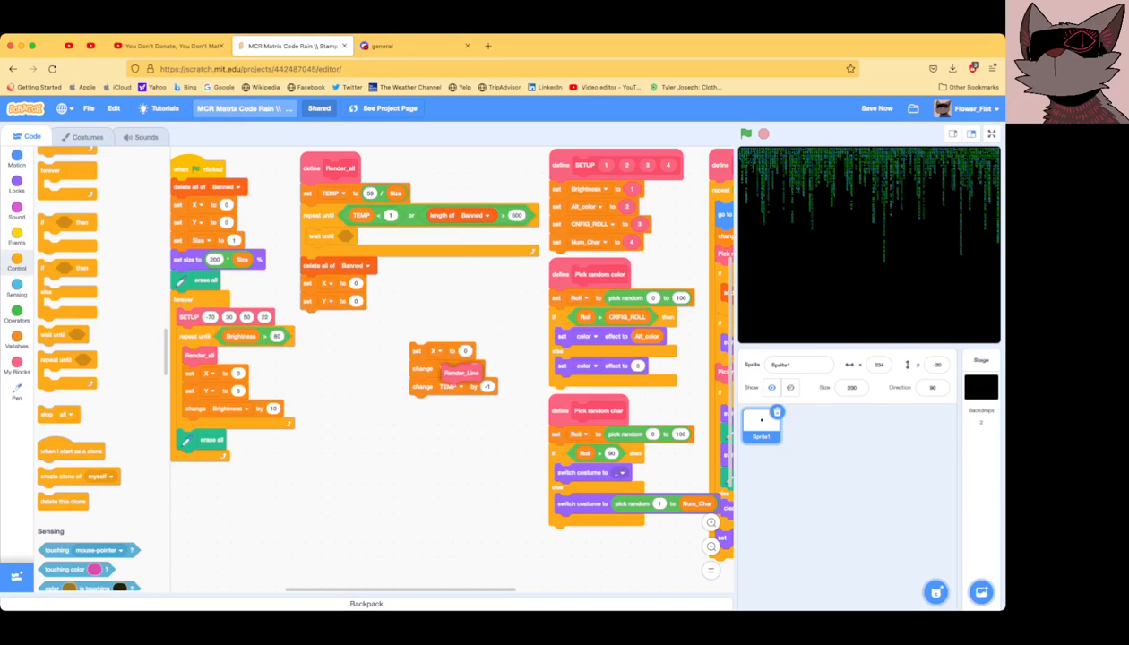
left_click_drag(457, 372, 328, 251)
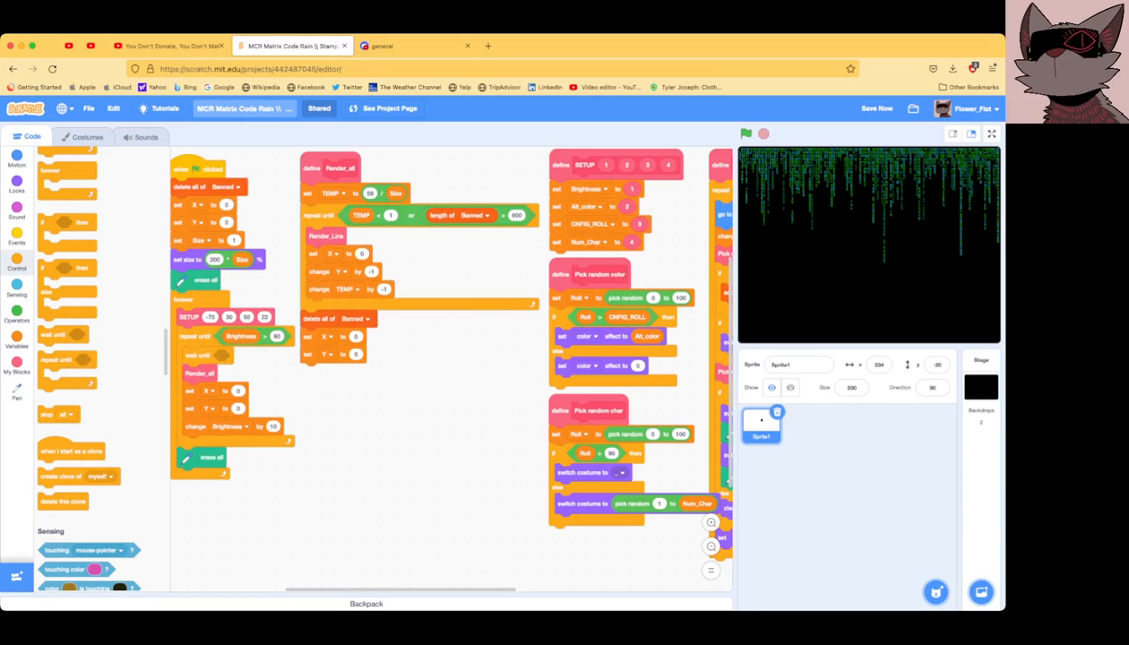
left_click(16, 284)
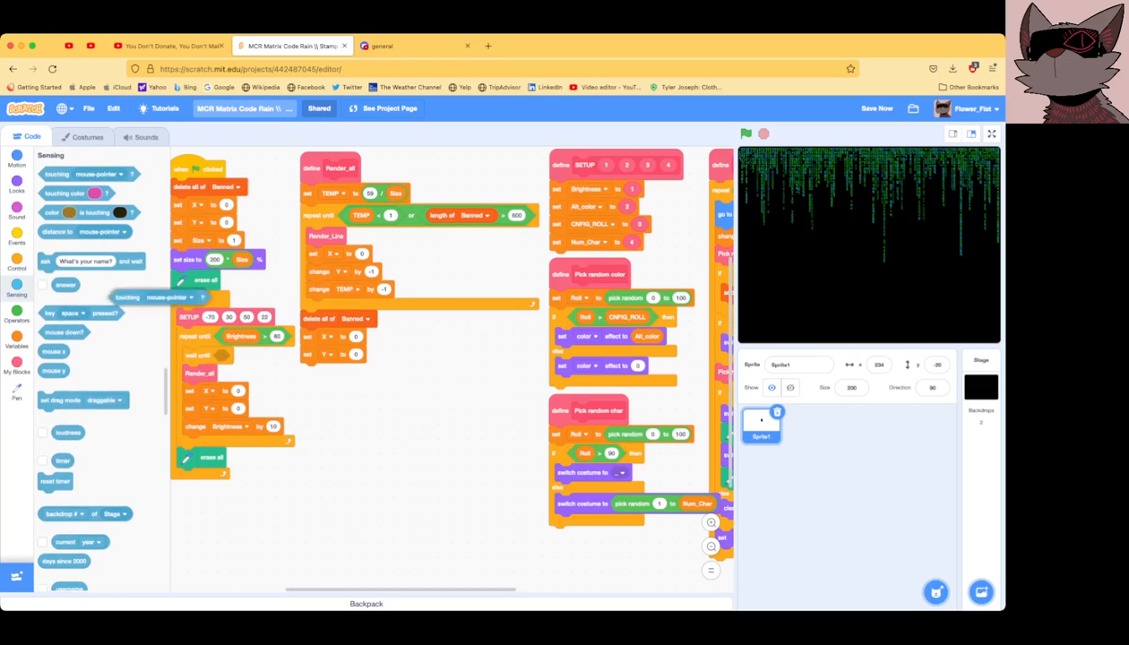
left_click(274, 356)
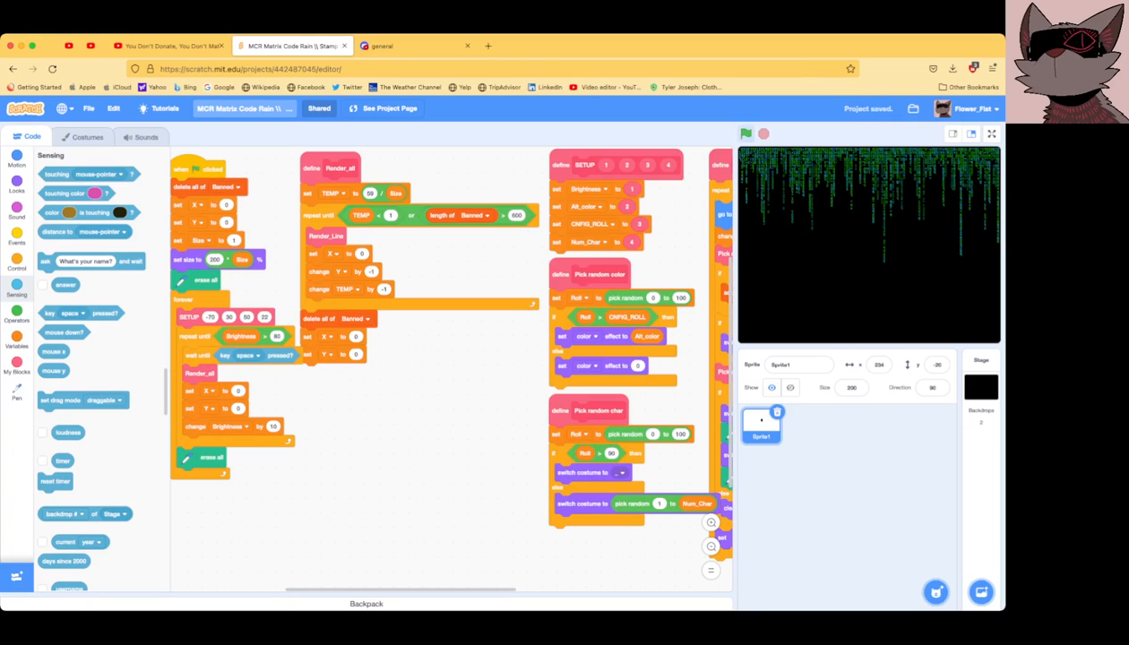
Step: Run the project with the green flag so rain draws row by row
left_click(746, 132)
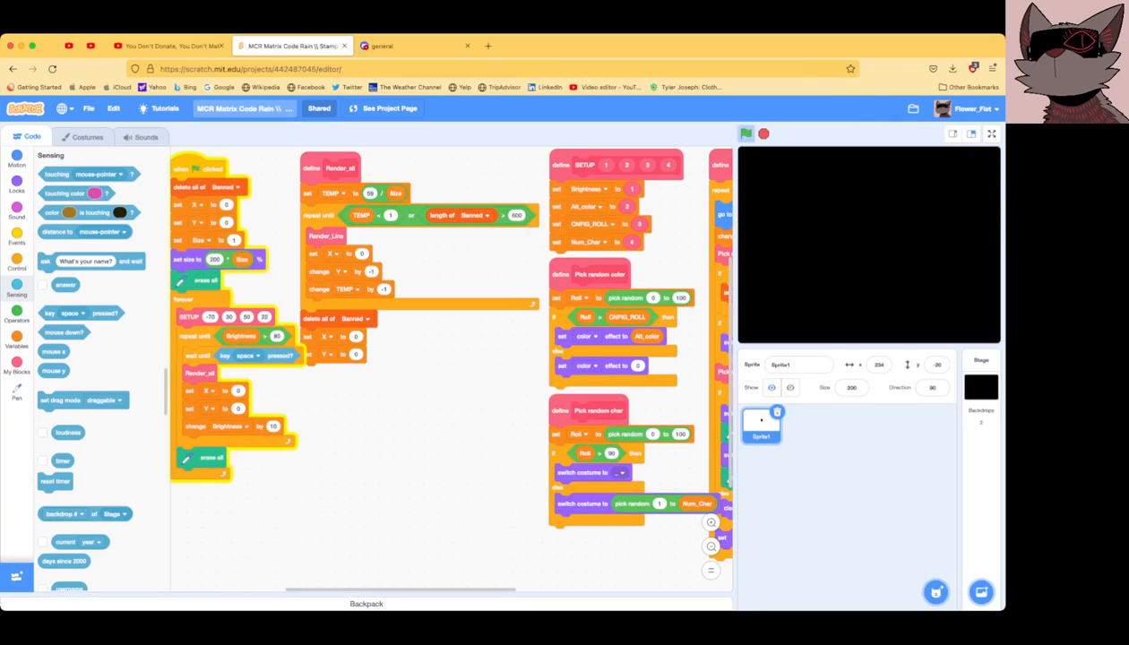
left_click(746, 133)
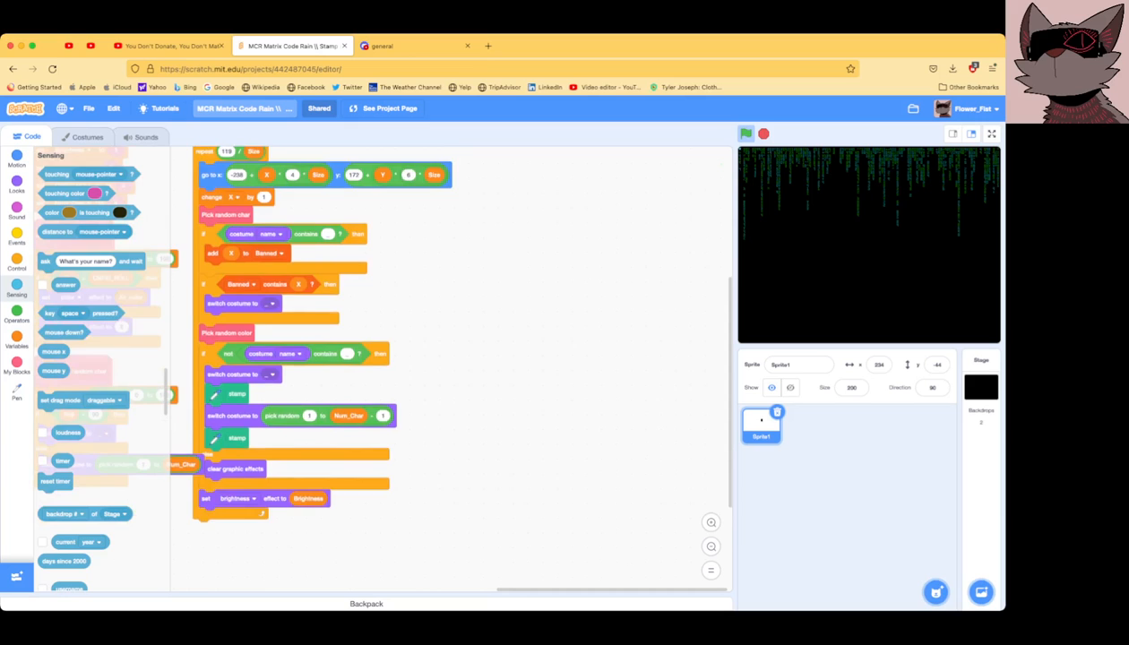
Step: Scroll down through the sprite's scripts toward the Render_Line script
scroll("down", 3)
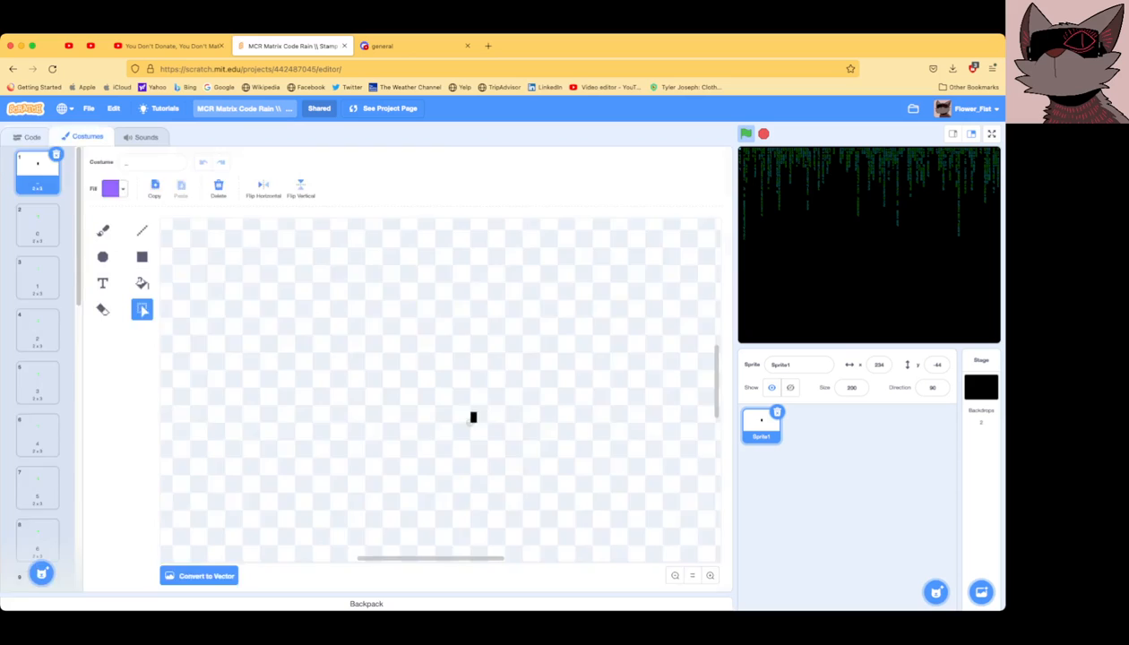
Step: Browse the sprite's character costumes, then switch back to its scripts
left_click(31, 136)
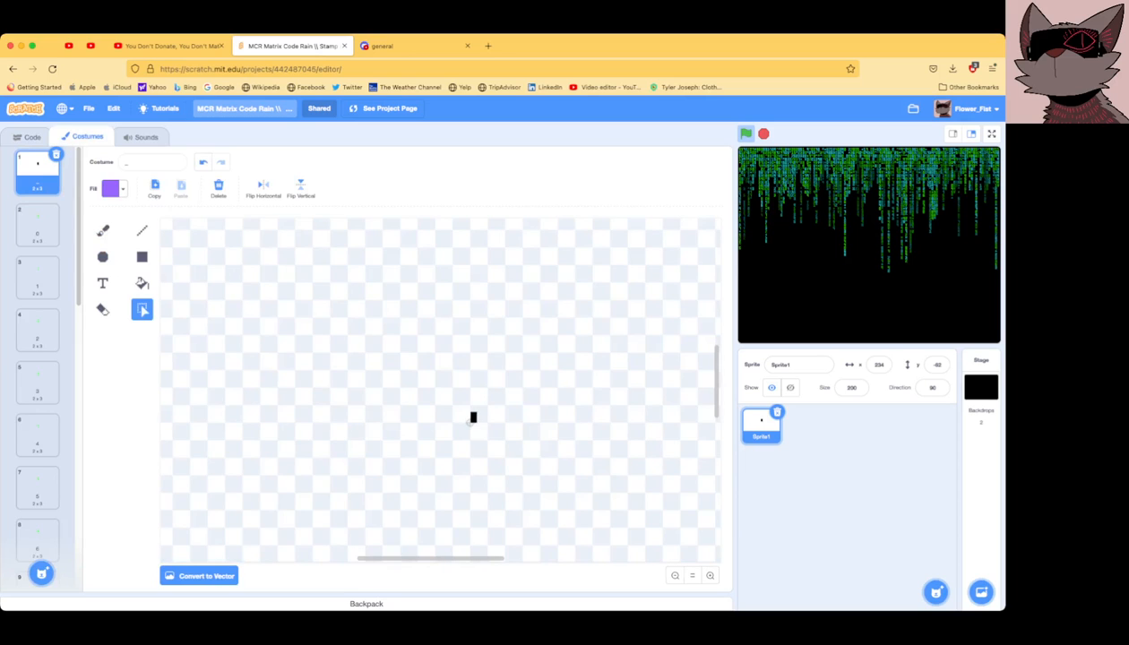
scroll("down", 3)
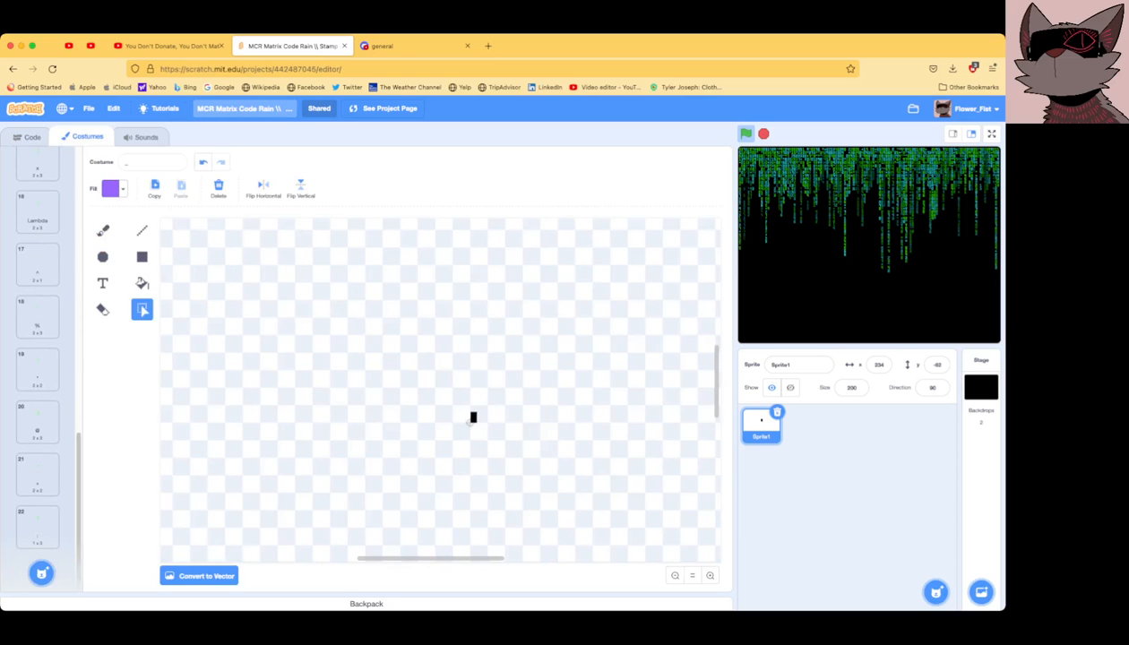
scroll("up", 3)
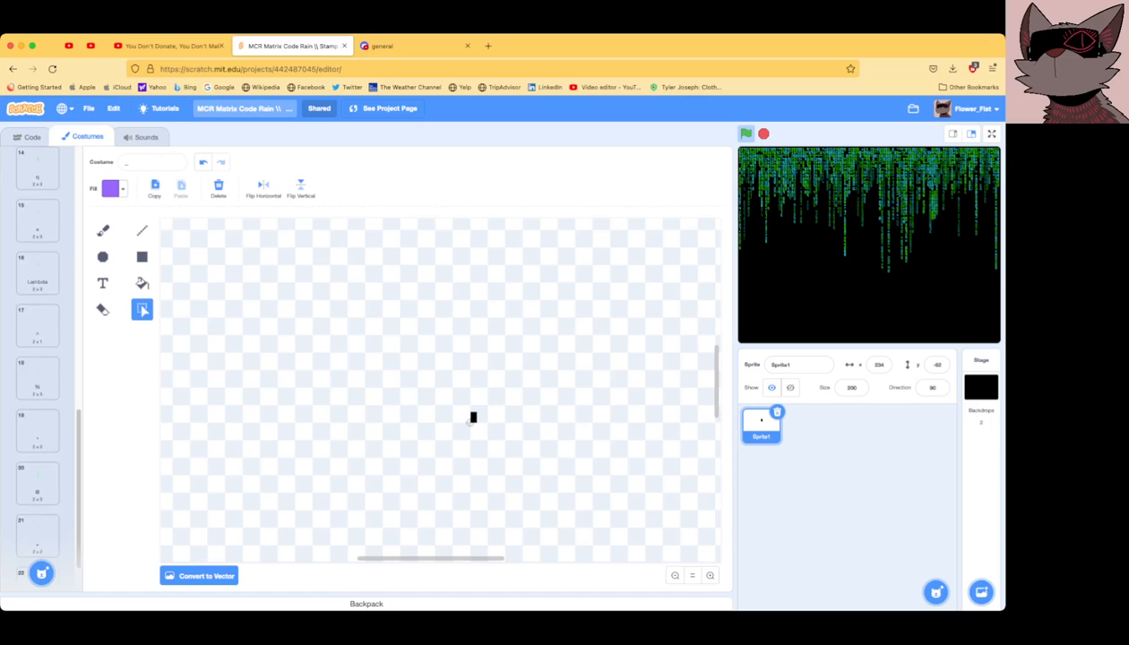
scroll("down", 3)
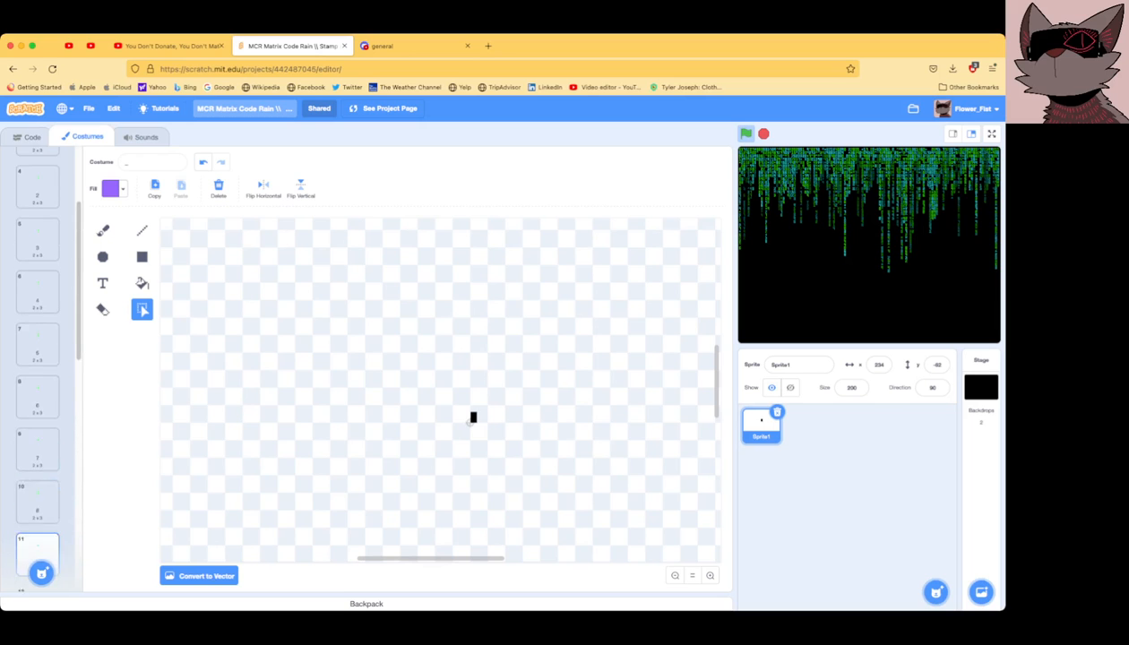
left_click(31, 137)
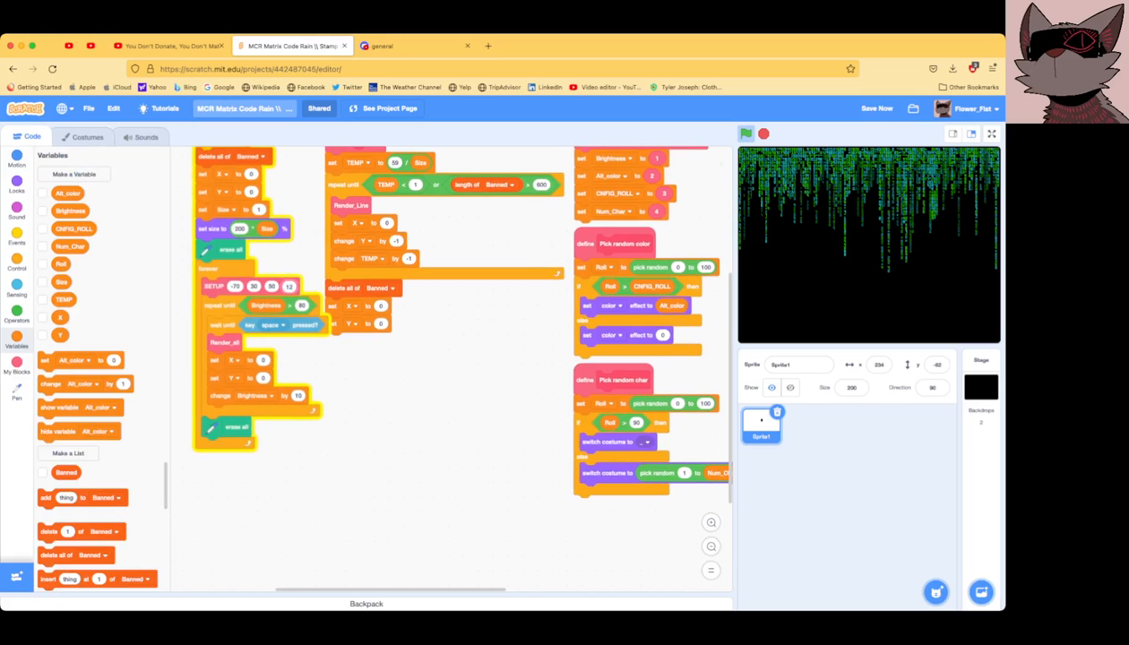
Step: Restart the project and delete 'wait until key space pressed' from the main loop
left_click(762, 133)
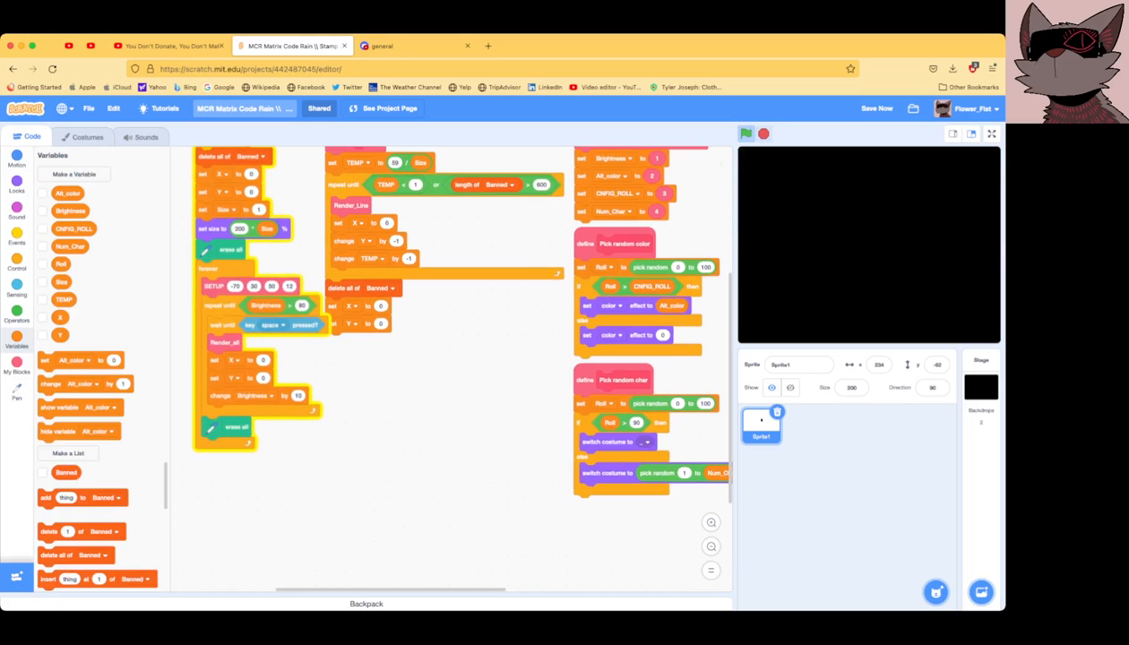
left_click(746, 133)
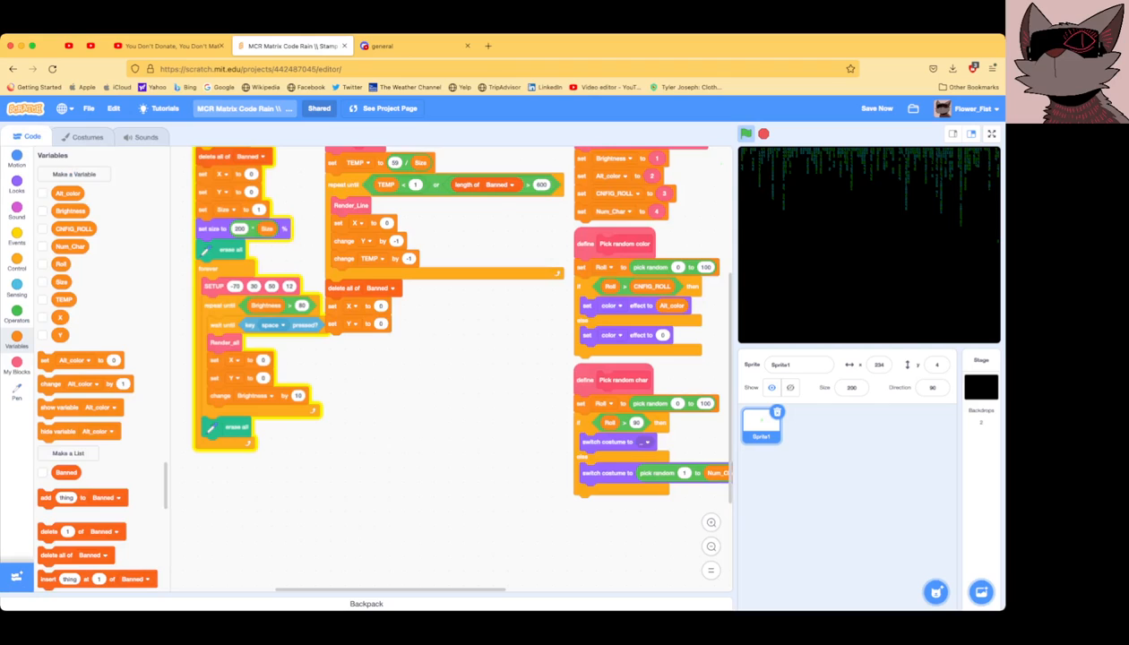
left_click(876, 108)
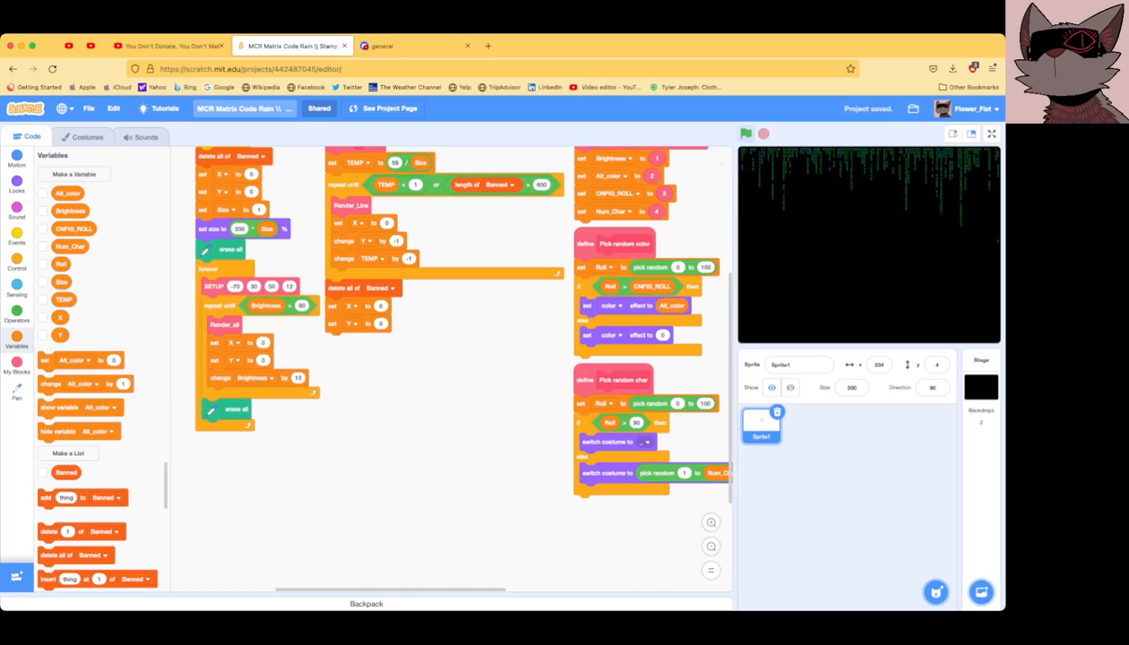
Step: Run Render_all on its own, stop it, and show the My Blocks list
left_click(746, 133)
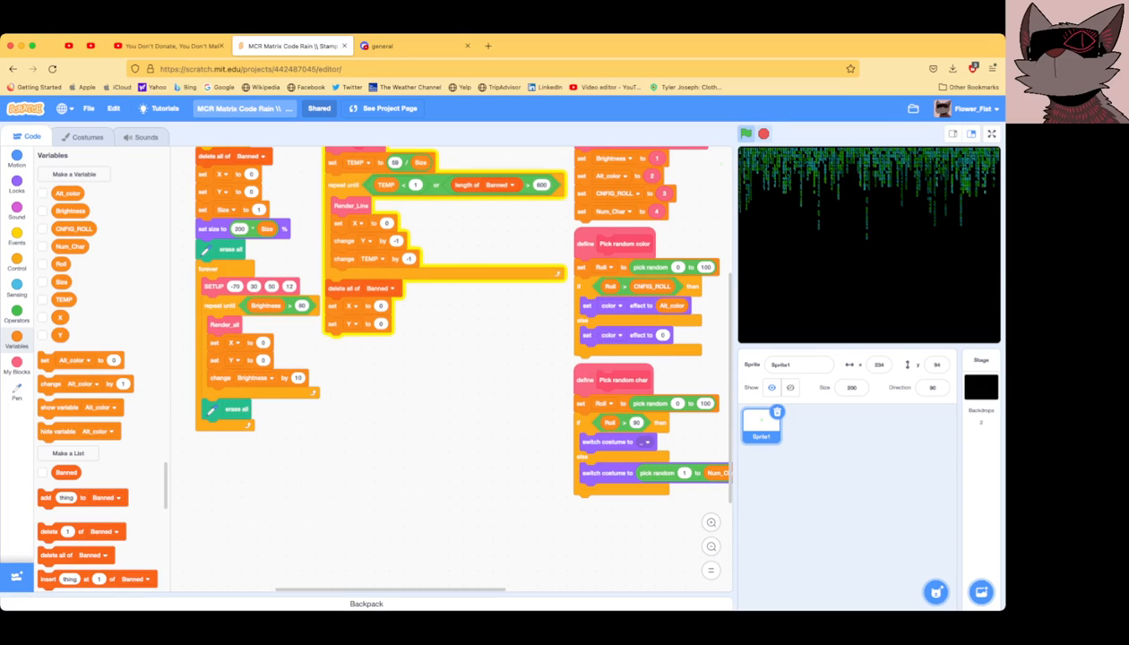
left_click(745, 132)
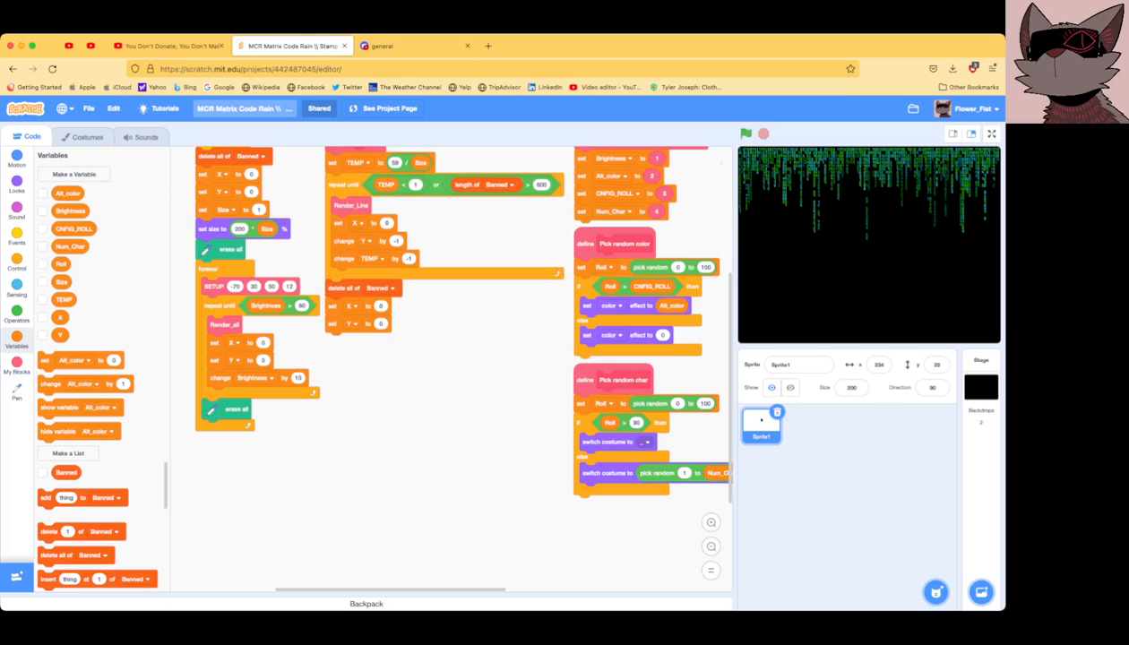
left_click(16, 370)
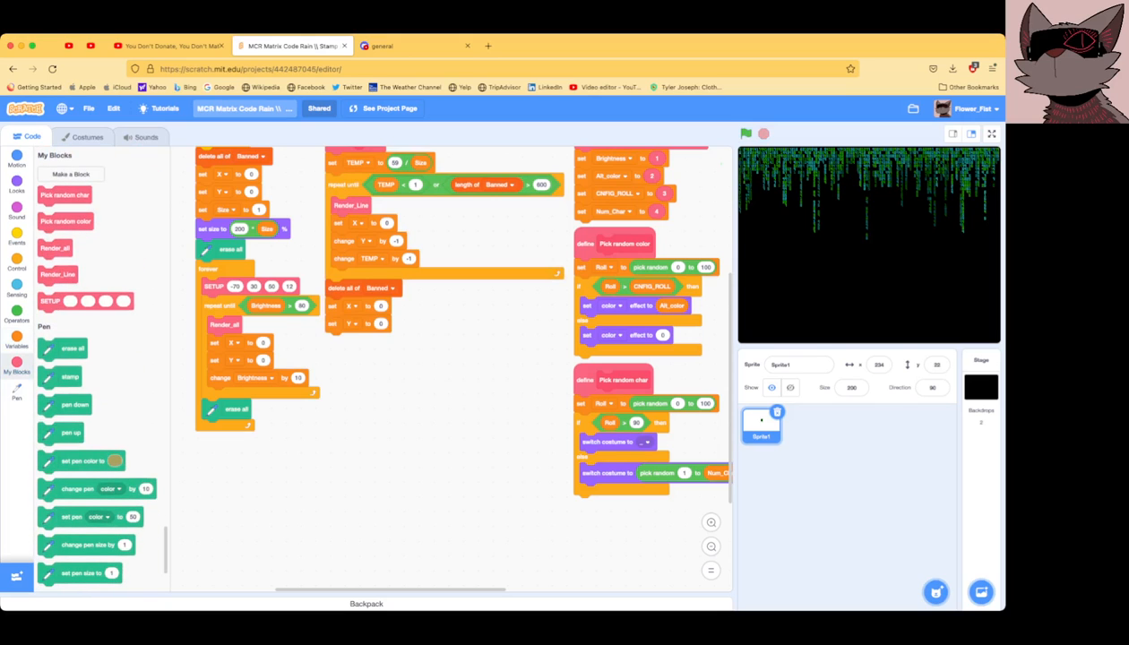
Step: Enable 'Run without screen refresh' on Render_all and rerun the project
right_click(55, 248)
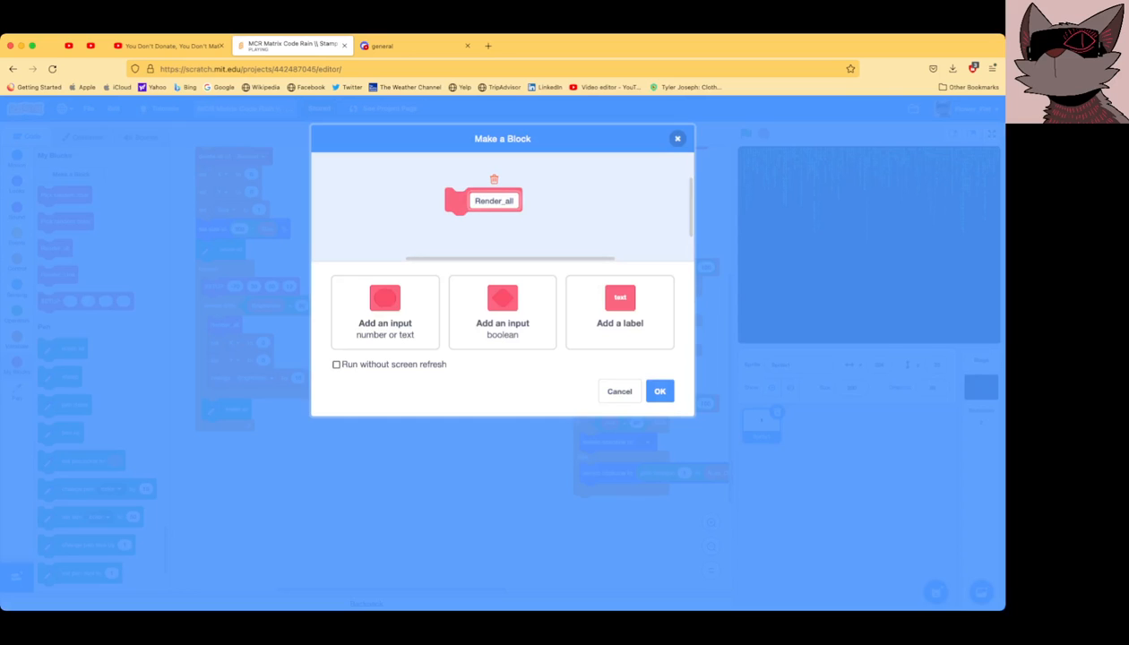
left_click(659, 391)
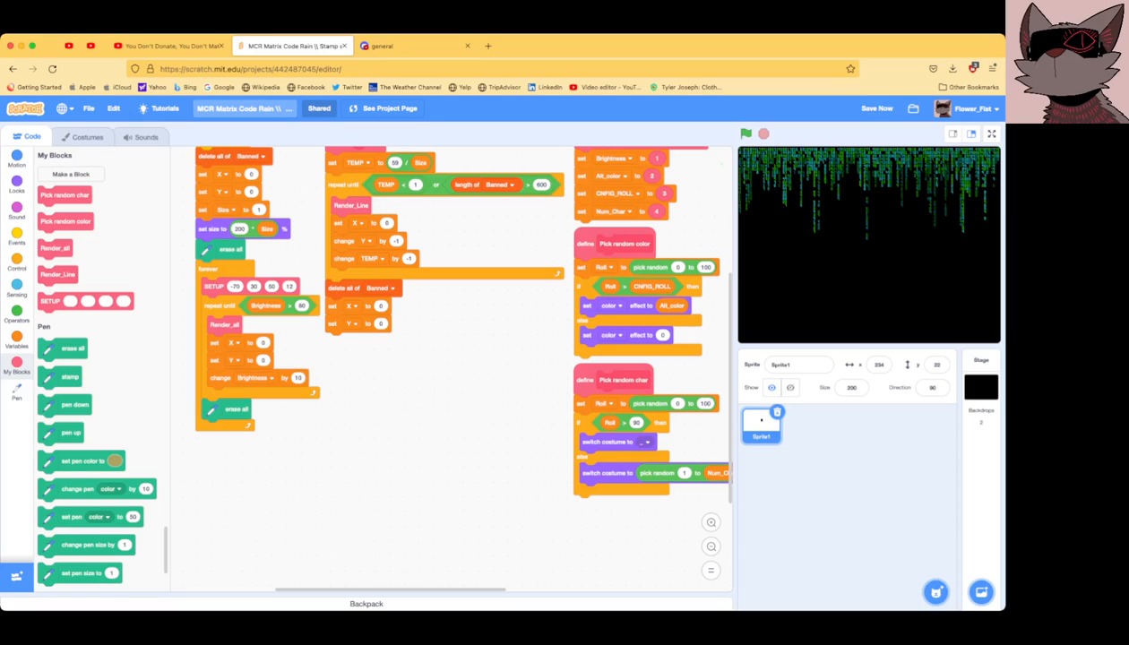
left_click(877, 109)
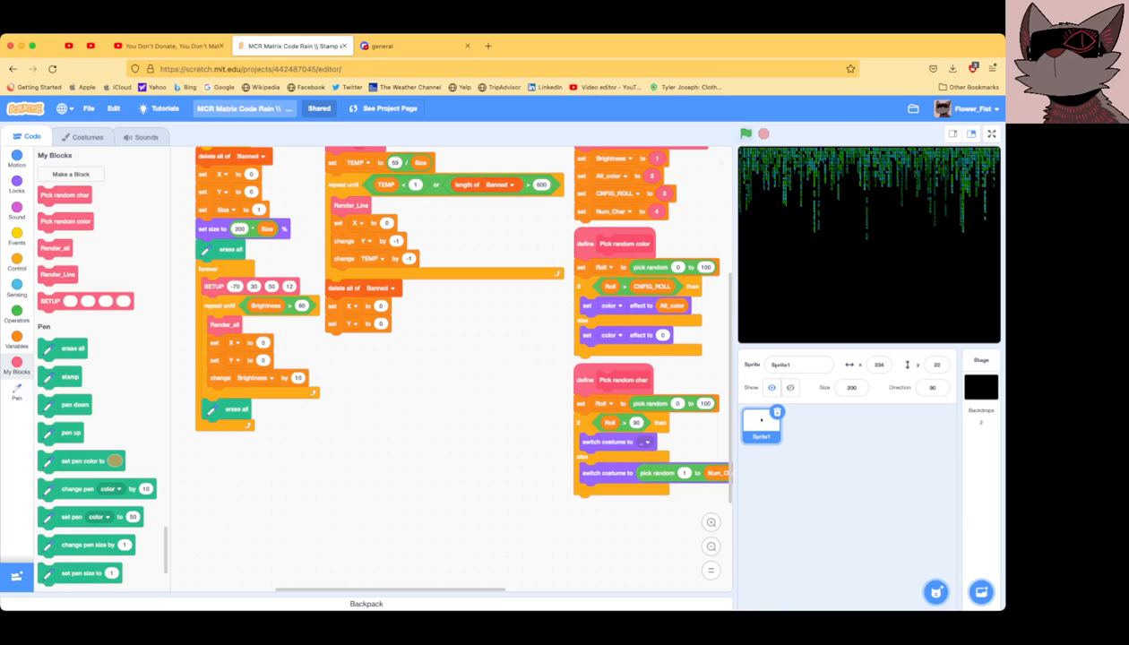
left_click(746, 132)
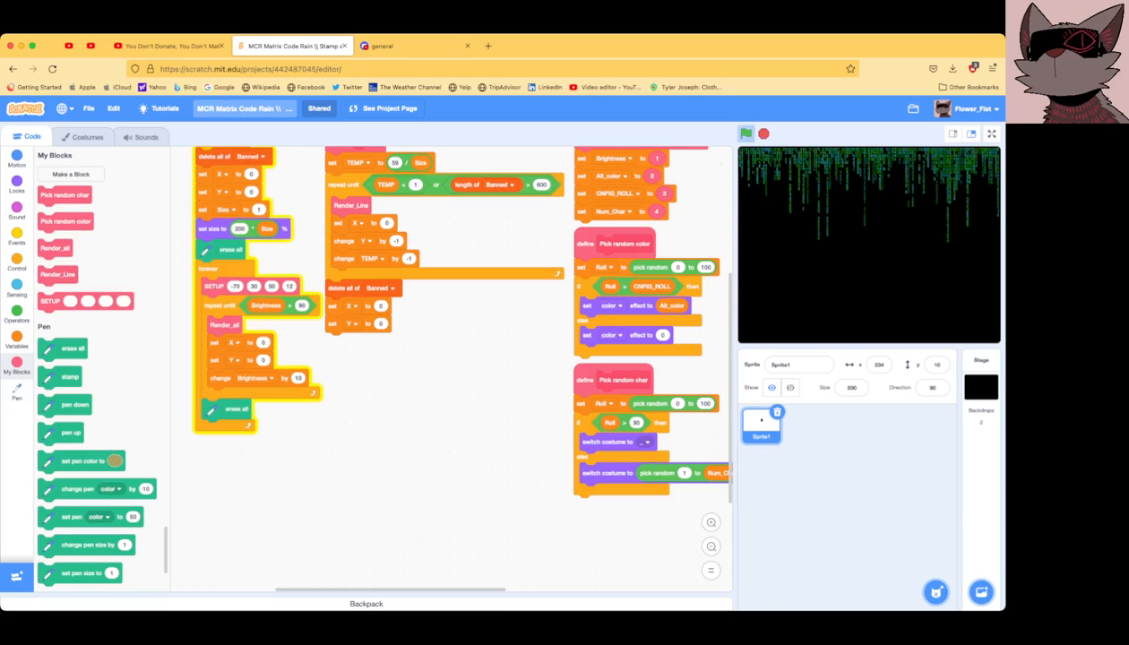